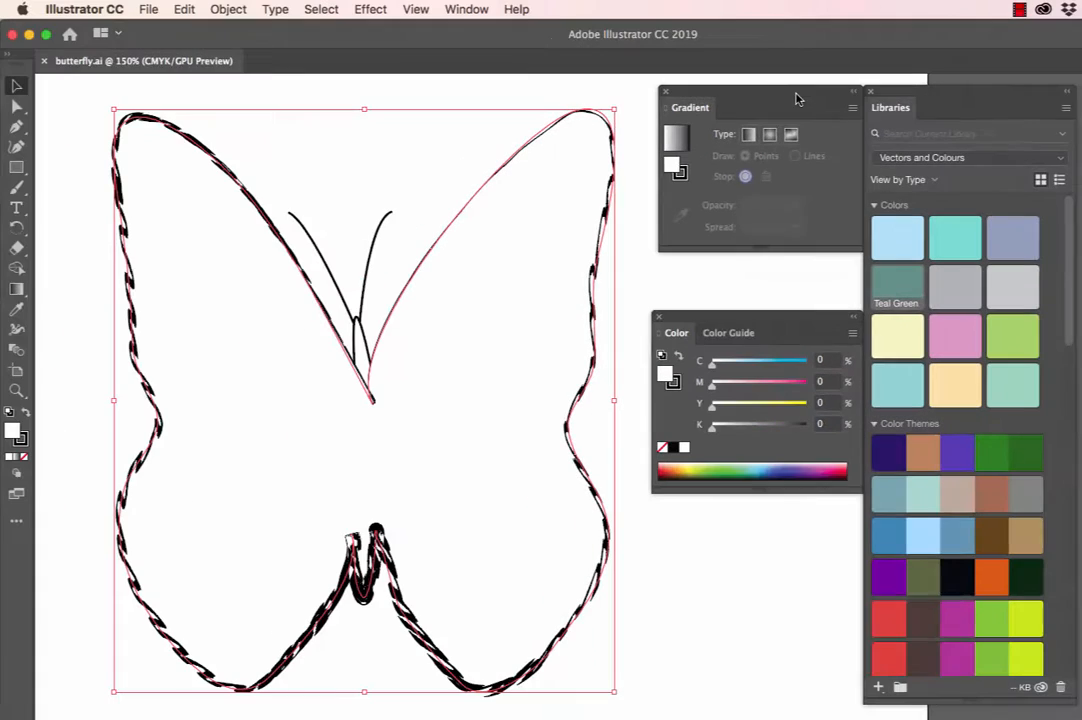
Apply a freeform gradient to the butterfly and recolour its stops from the CMYK spectrum.
left_click(466, 9)
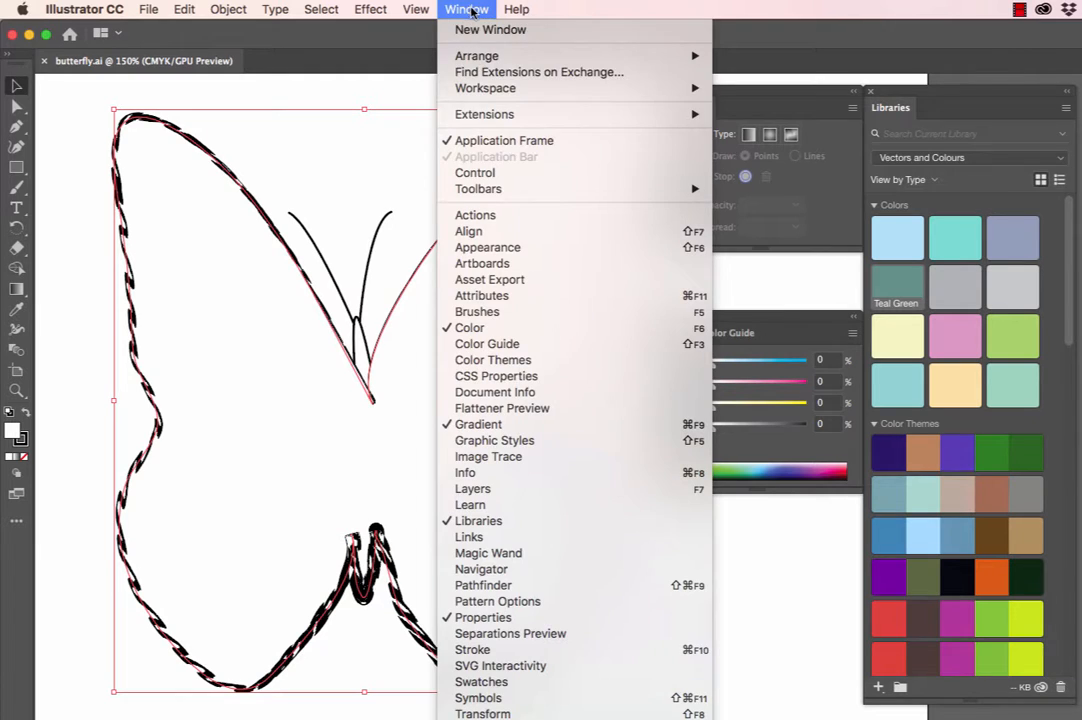
mouse_move(504, 35)
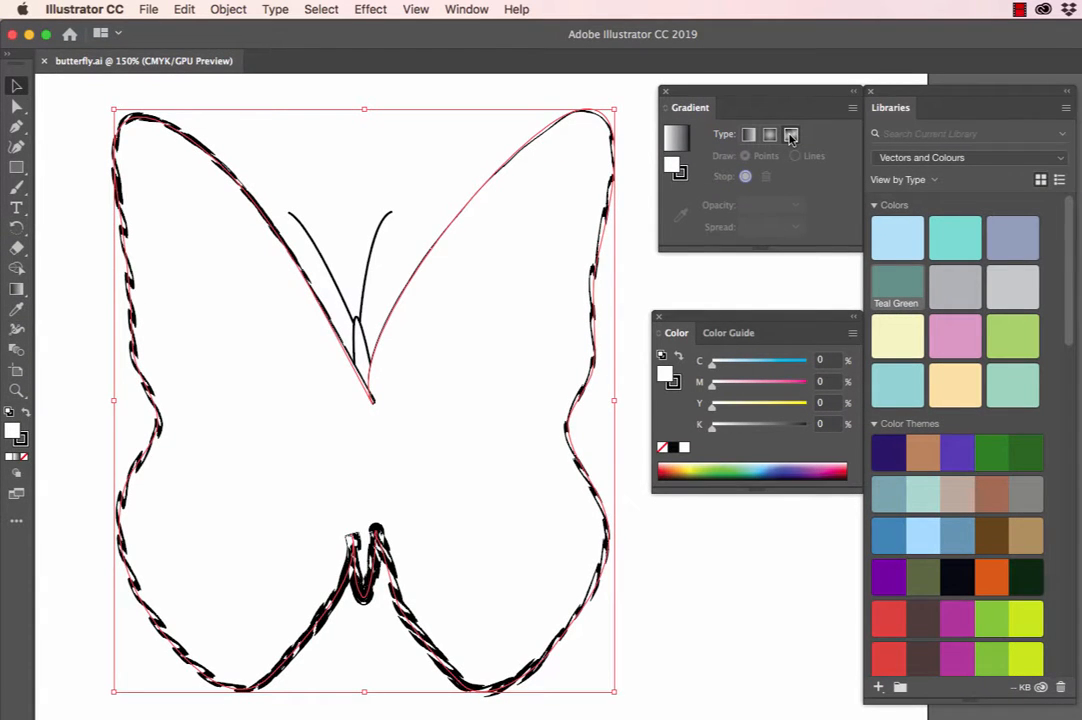
left_click(790, 134)
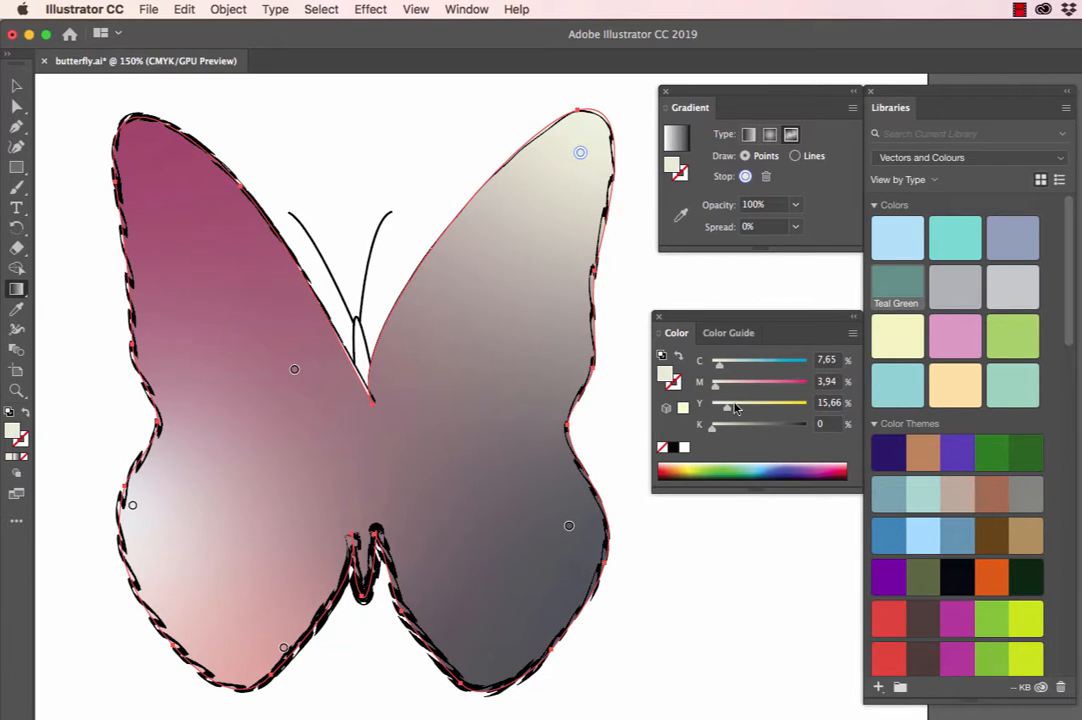
mouse_move(758, 461)
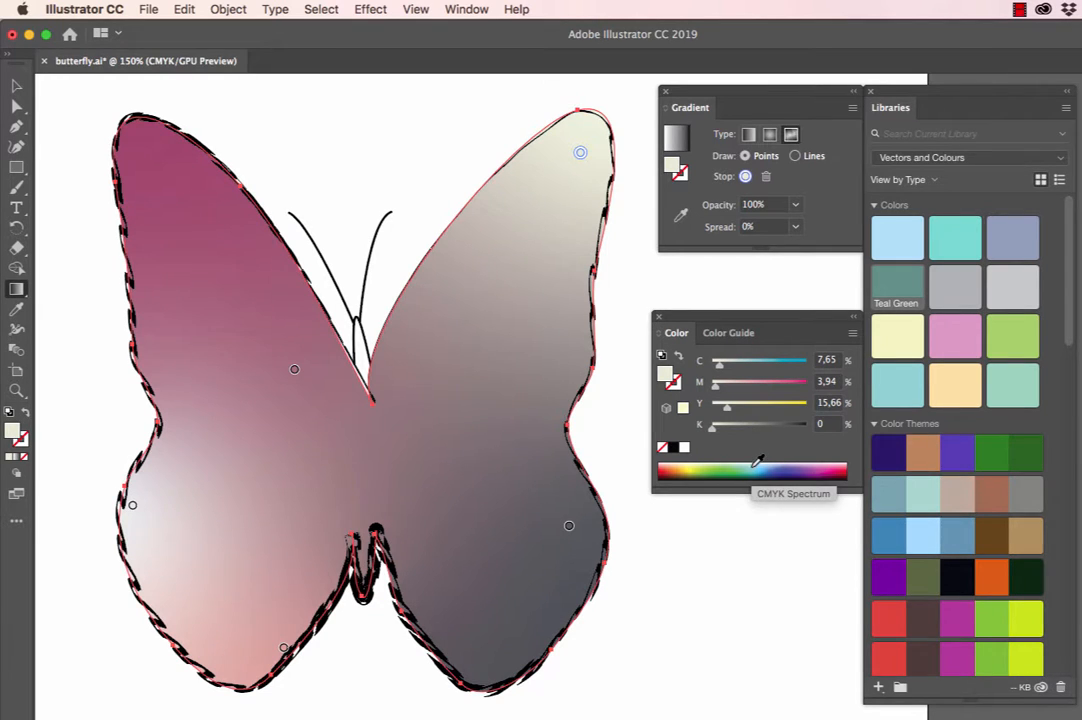
left_click(755, 470)
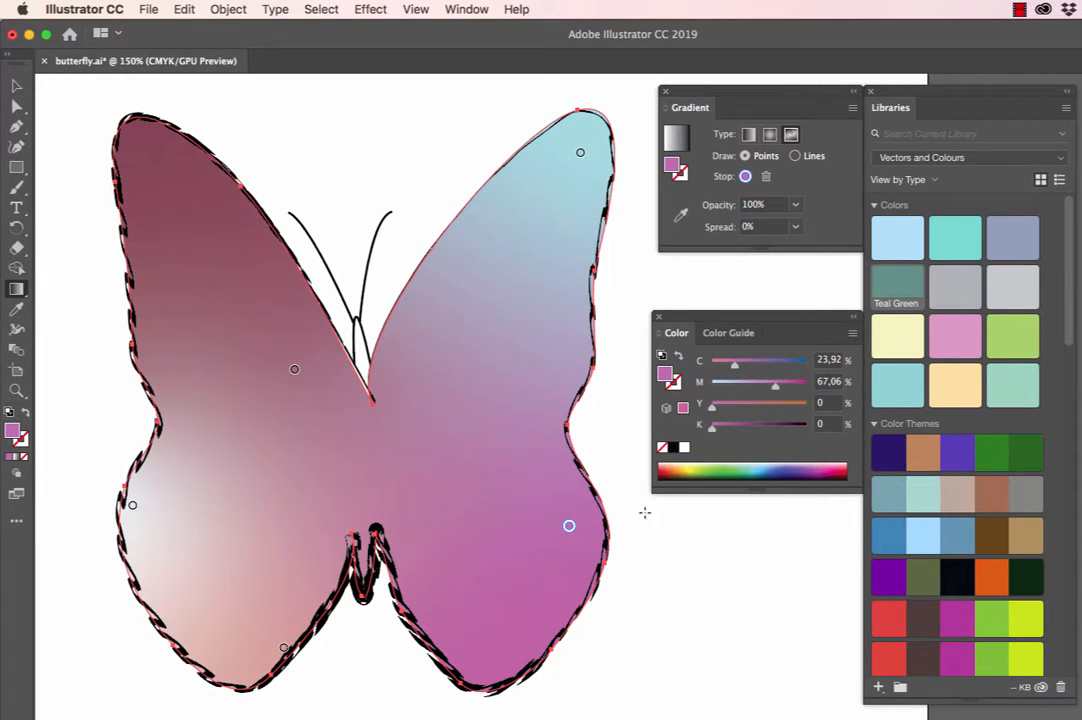
mouse_move(755, 468)
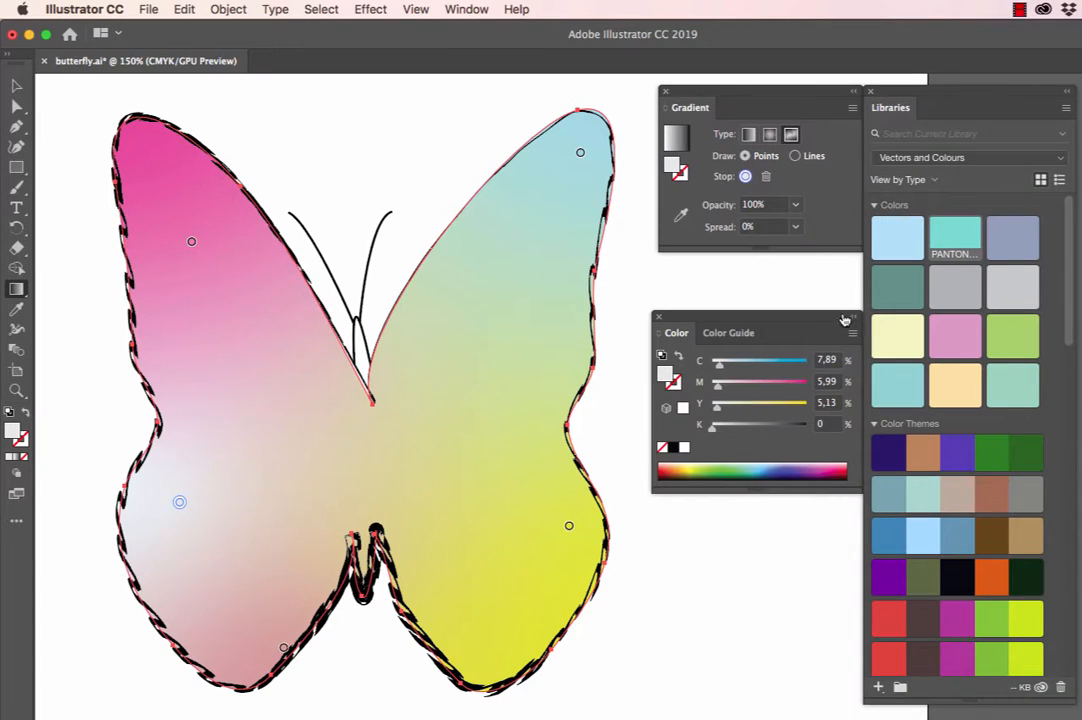
Try Teal Green, Black 25% and #99D4BE library swatches on the left-wing white stop.
left_click(955, 335)
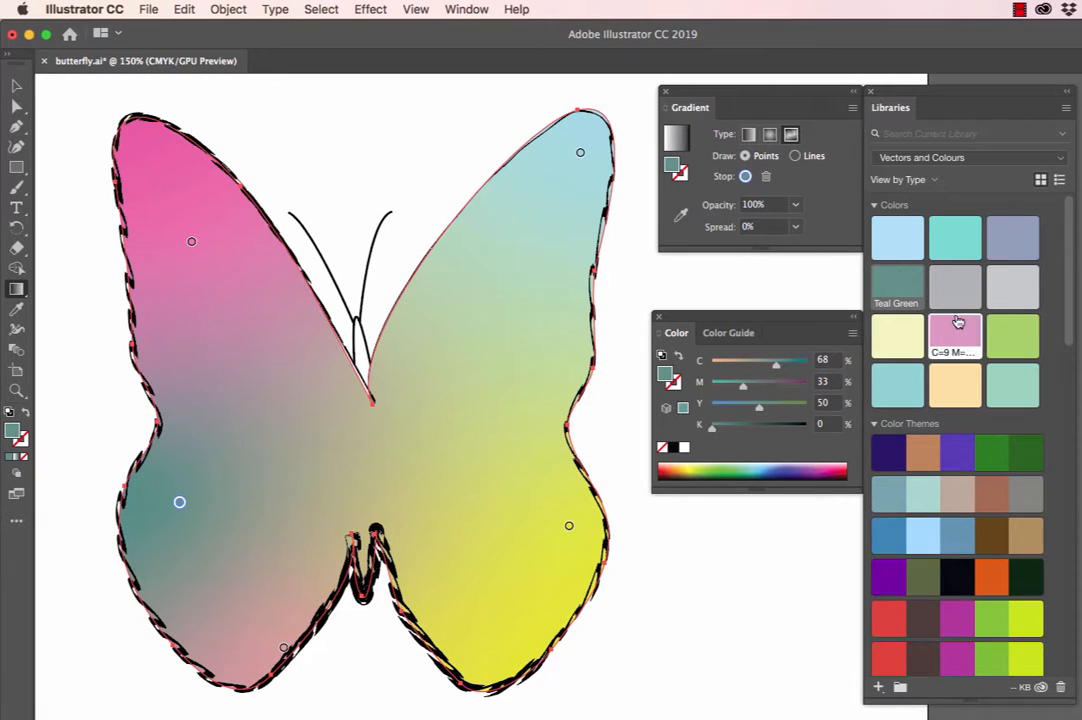
left_click(1012, 383)
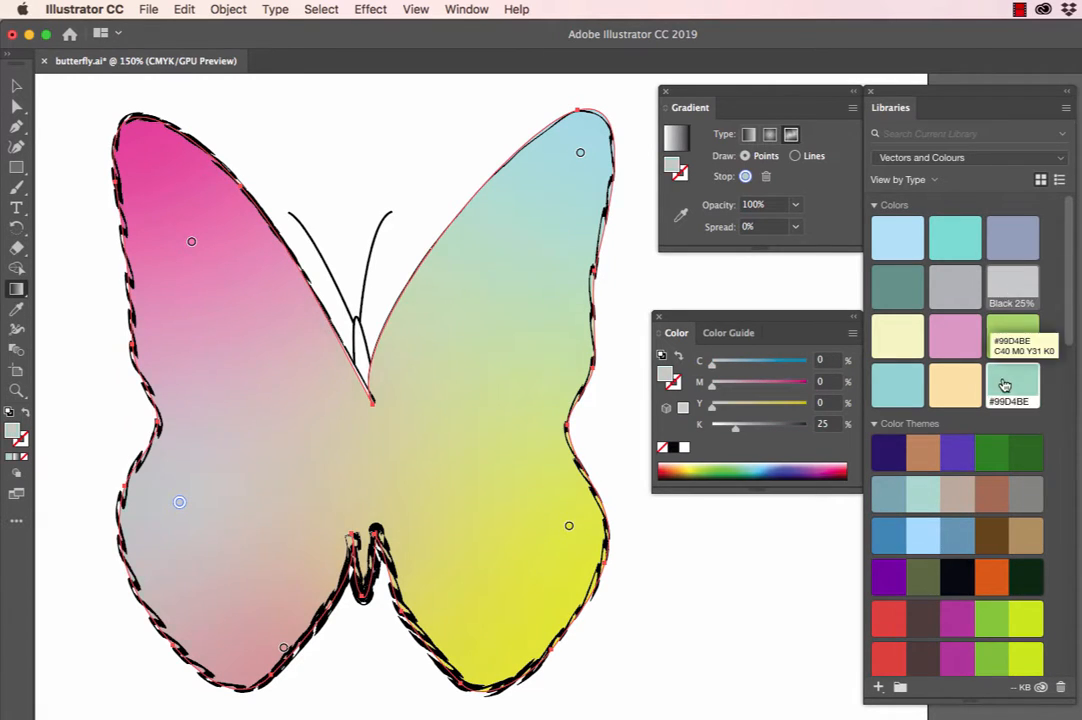
left_click(1011, 382)
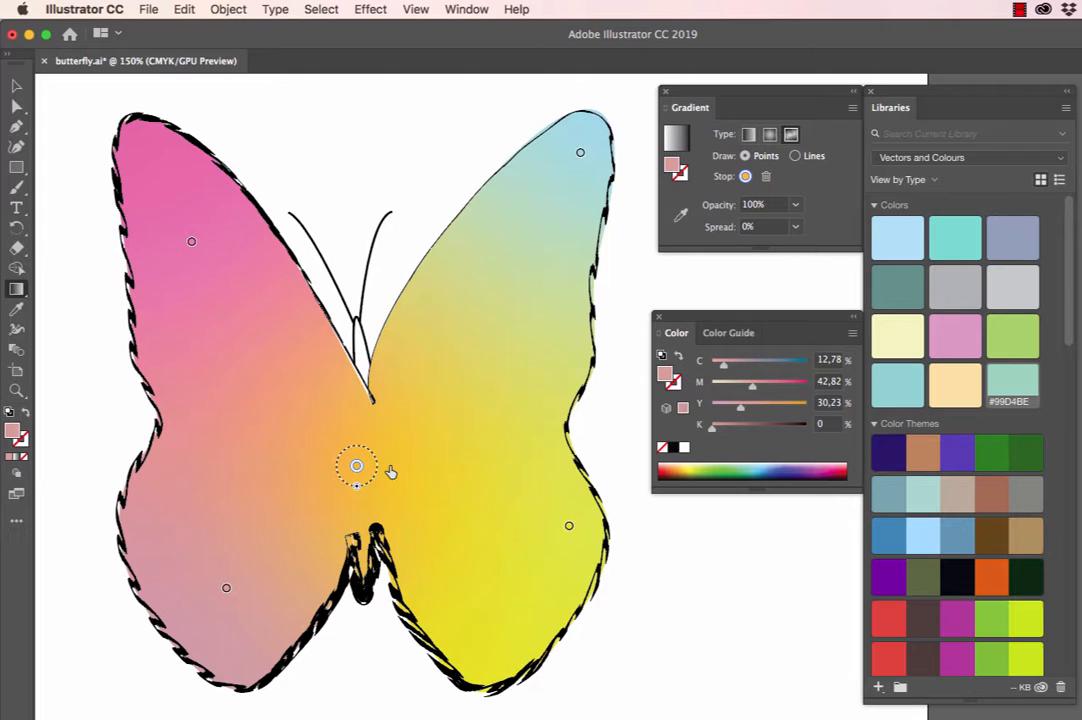
Drag the centre, orange and pink stops onto the left wing and move yellow down the right wing.
left_click_drag(357, 466, 249, 418)
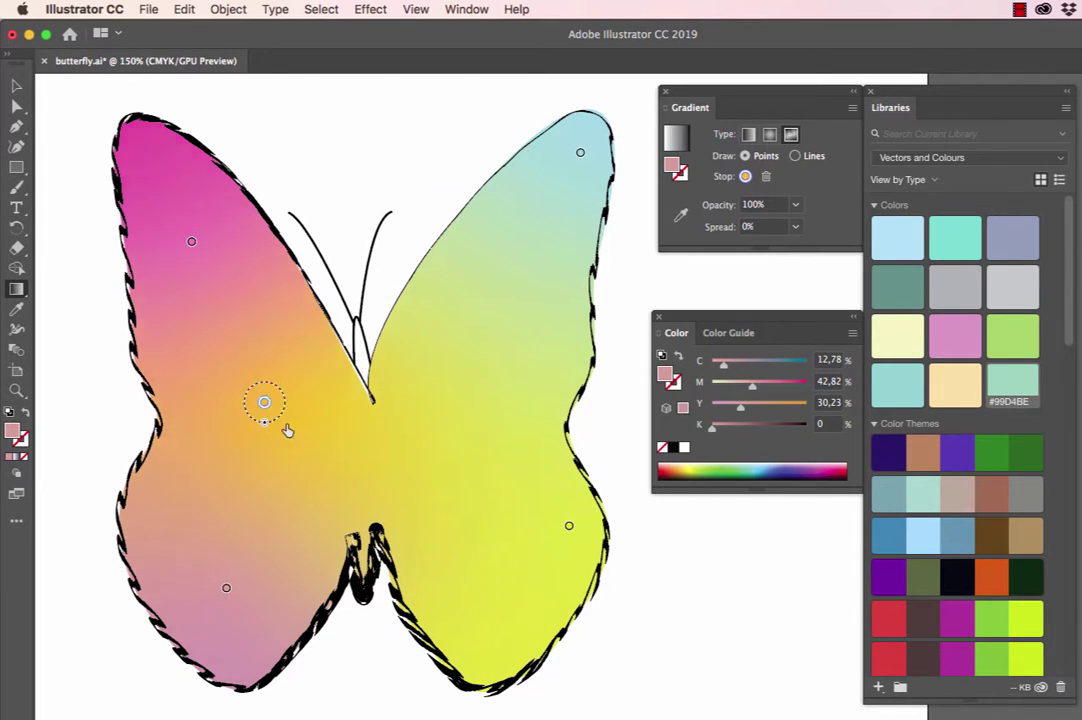
left_click_drag(264, 402, 212, 462)
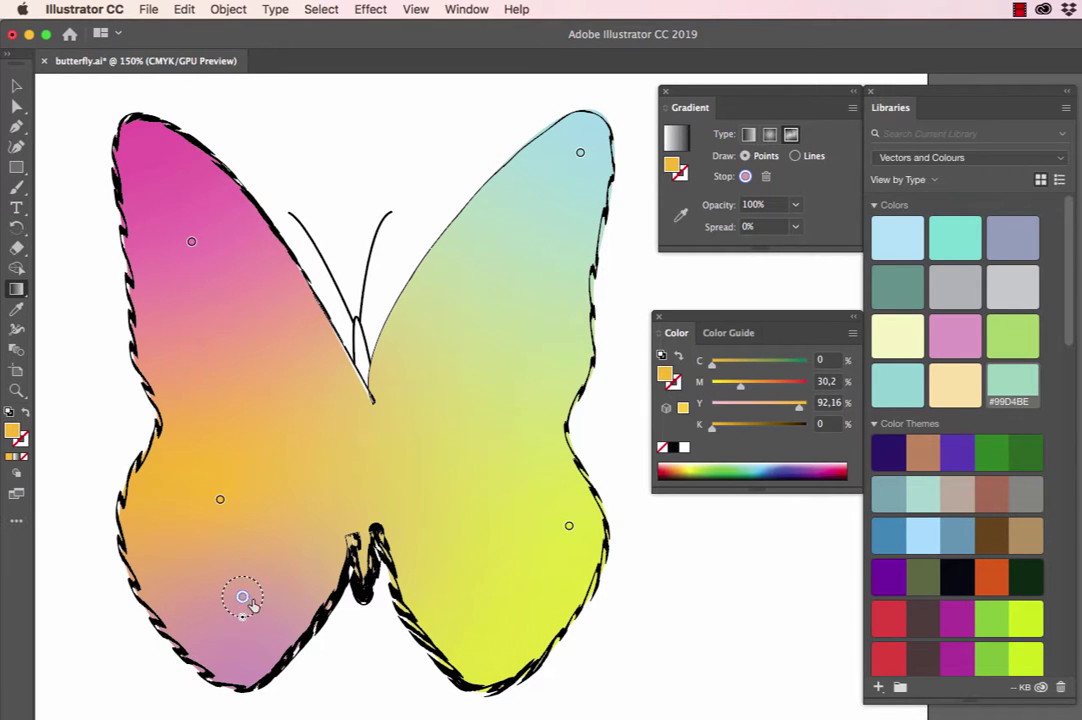
left_click_drag(242, 597, 220, 458)
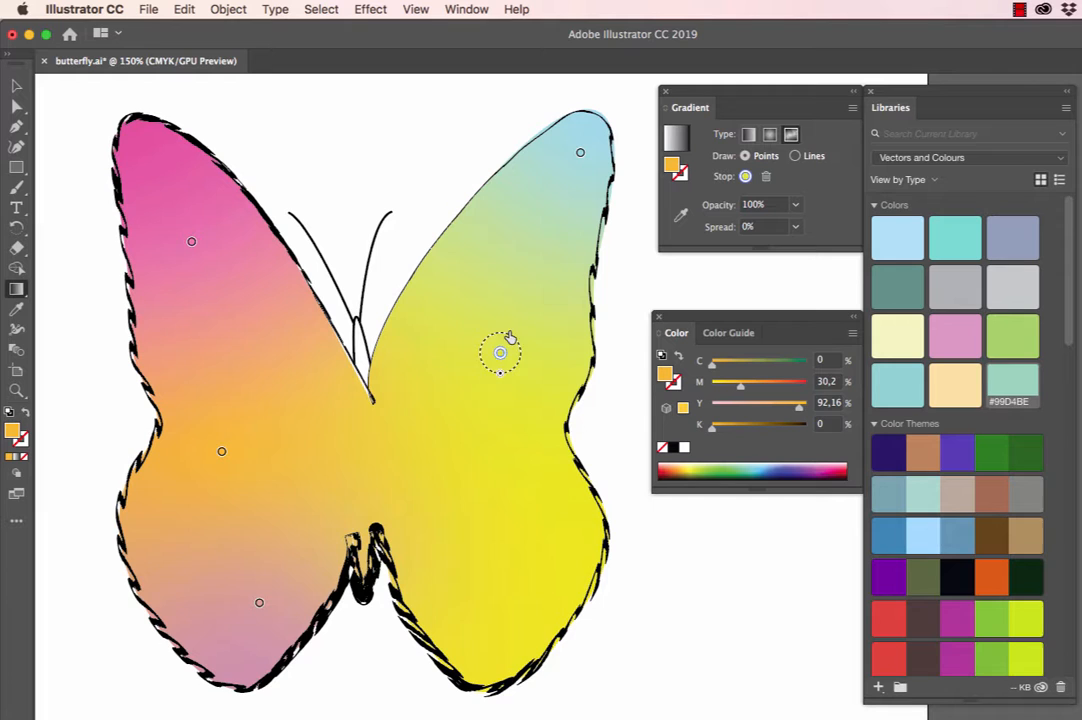
left_click_drag(500, 352, 496, 608)
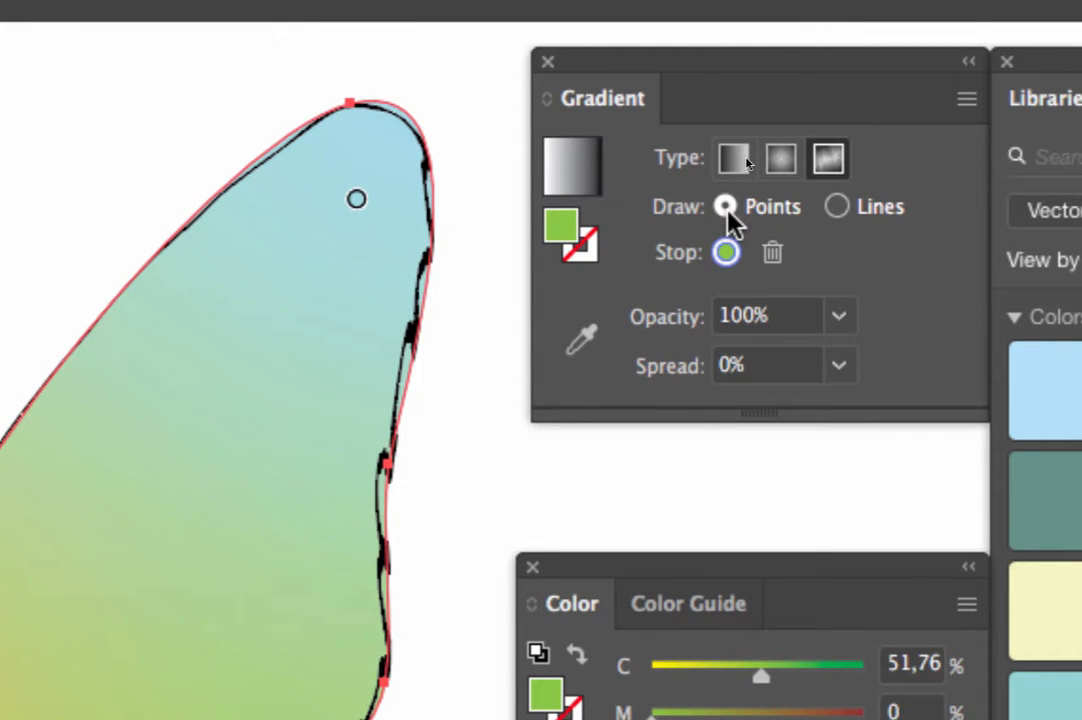
mouse_move(838, 217)
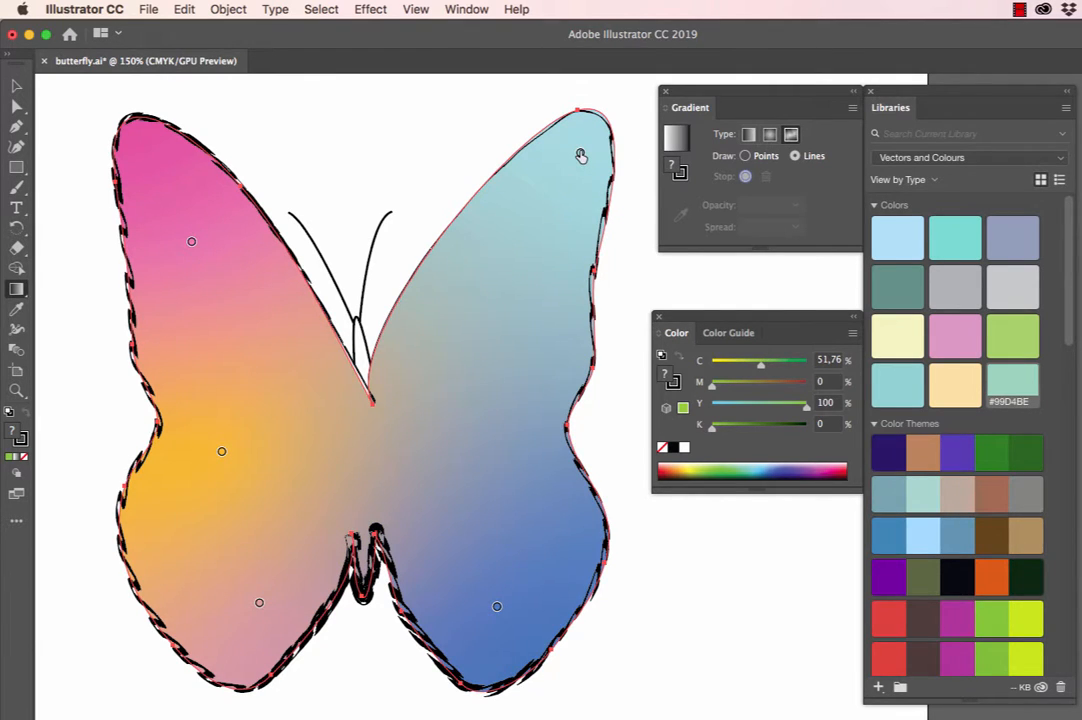
Draw a curved gradient line joining the right-wing stops, add a midway stop, and close the loop.
left_click_drag(580, 152, 497, 611)
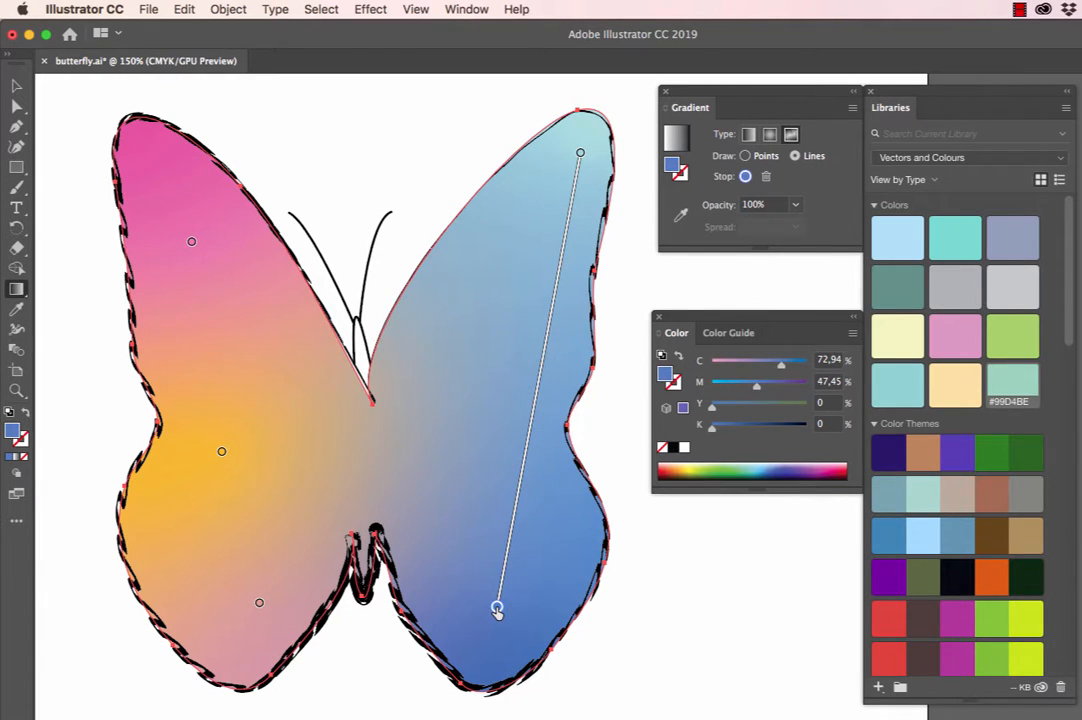
left_click_drag(497, 610, 497, 606)
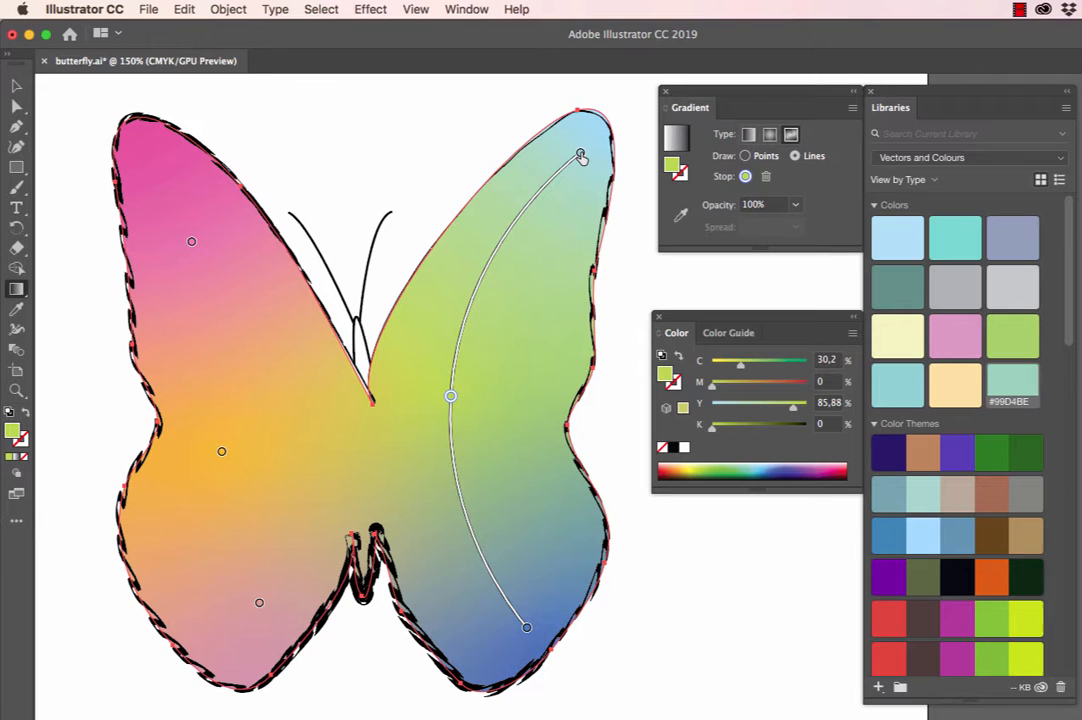
left_click_drag(582, 156, 548, 219)
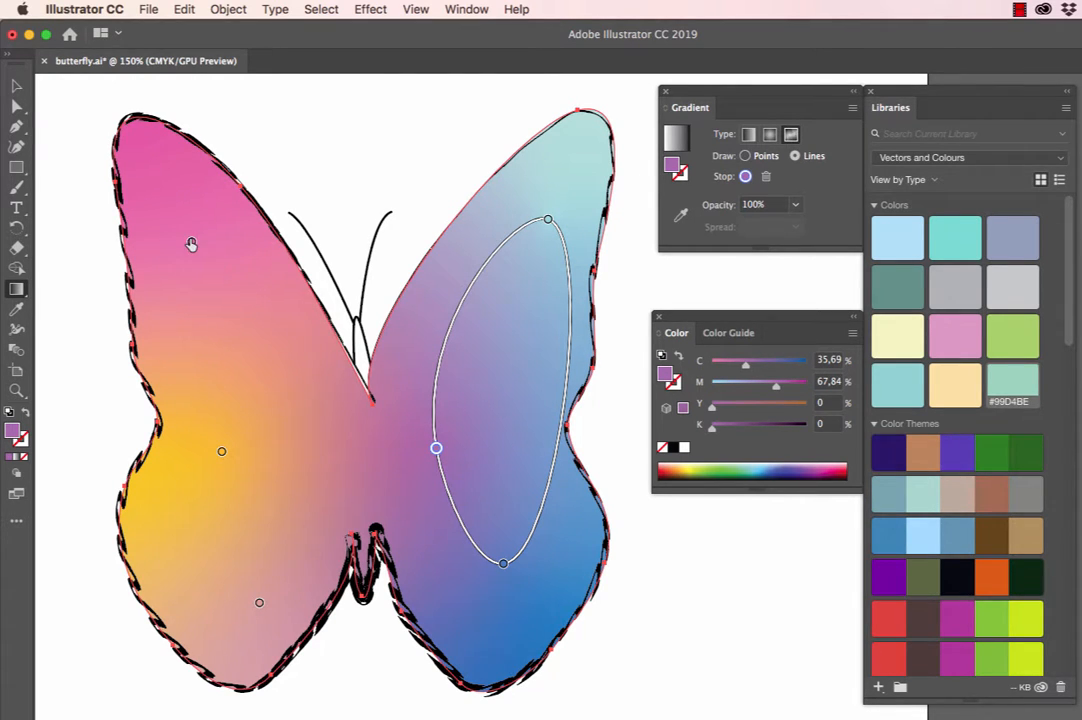
Link the pink, orange and lower left-wing stops with a curved line, then start one rightward.
left_click_drag(192, 243, 222, 456)
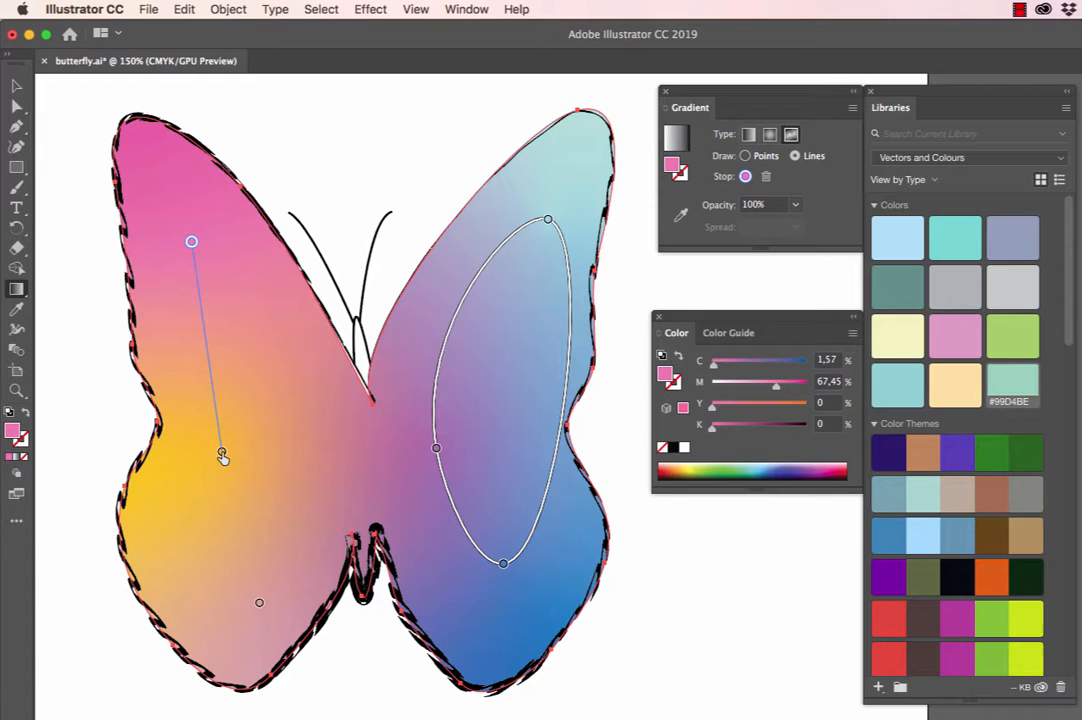
left_click_drag(223, 455, 263, 476)
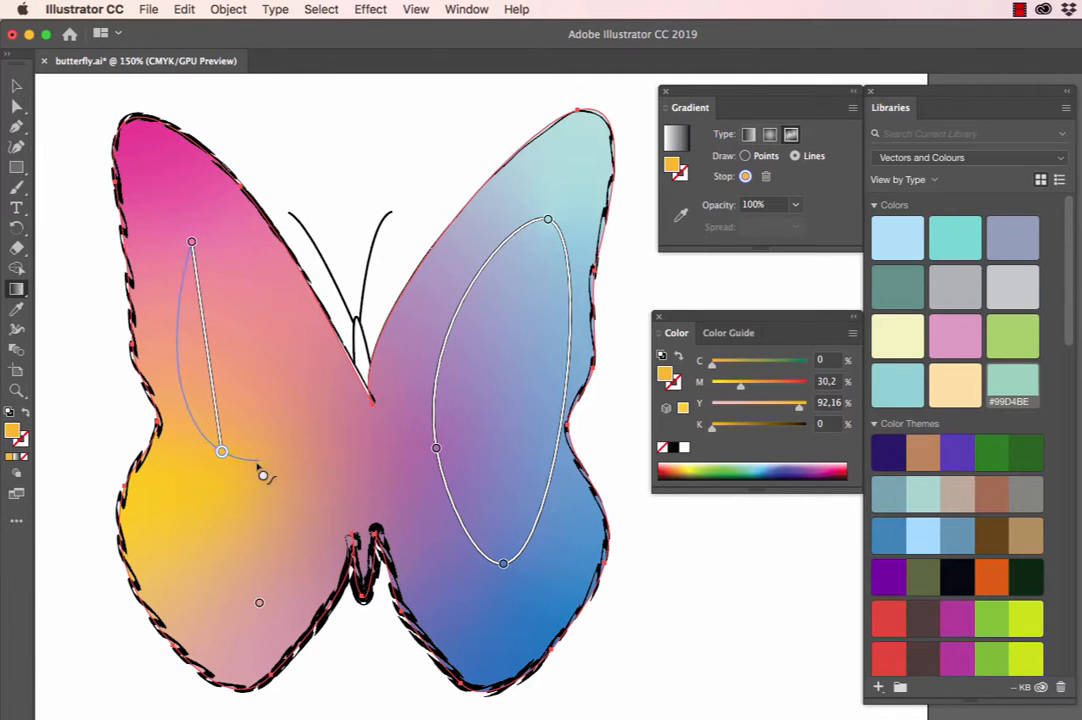
left_click_drag(264, 476, 196, 551)
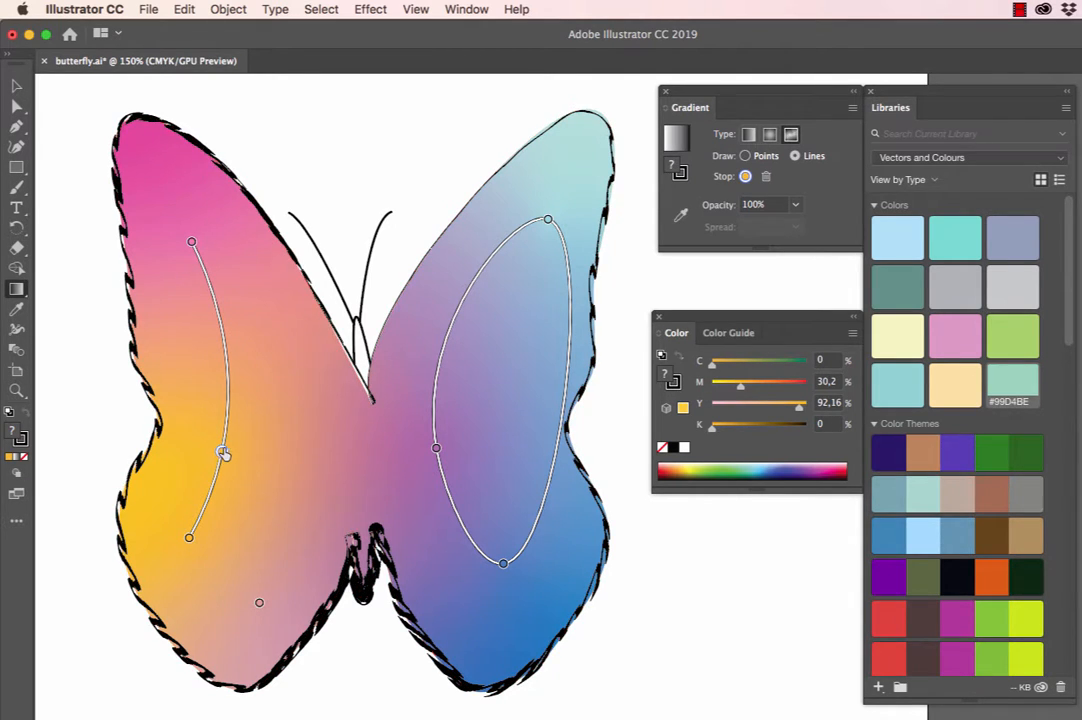
left_click_drag(224, 453, 267, 440)
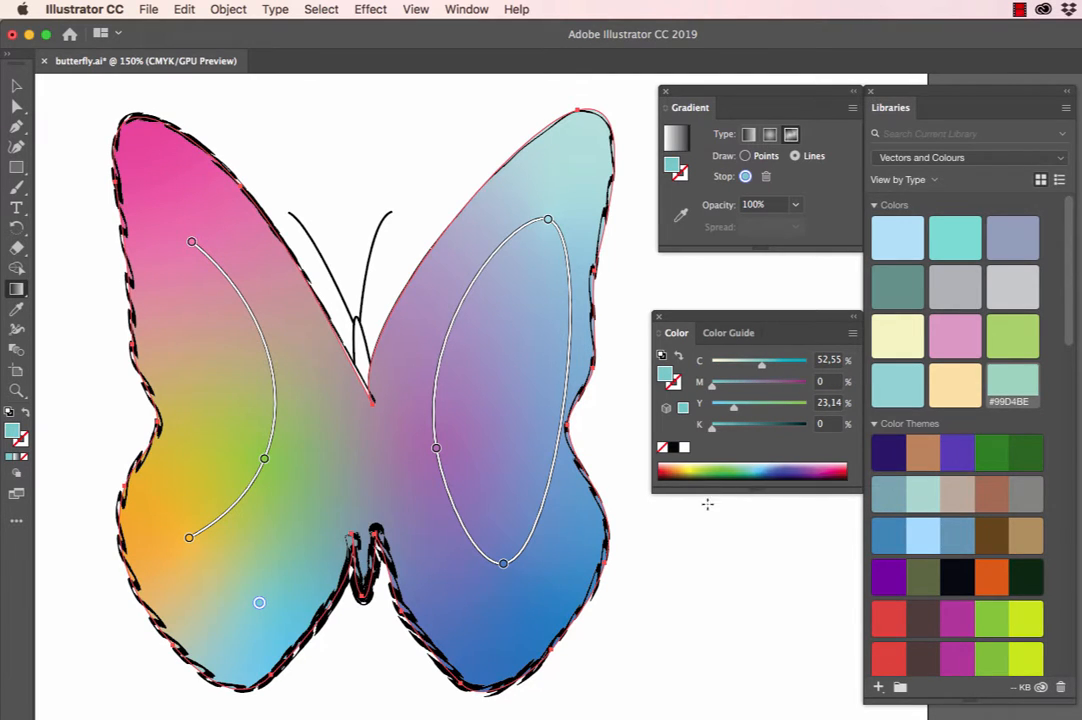
mouse_move(738, 578)
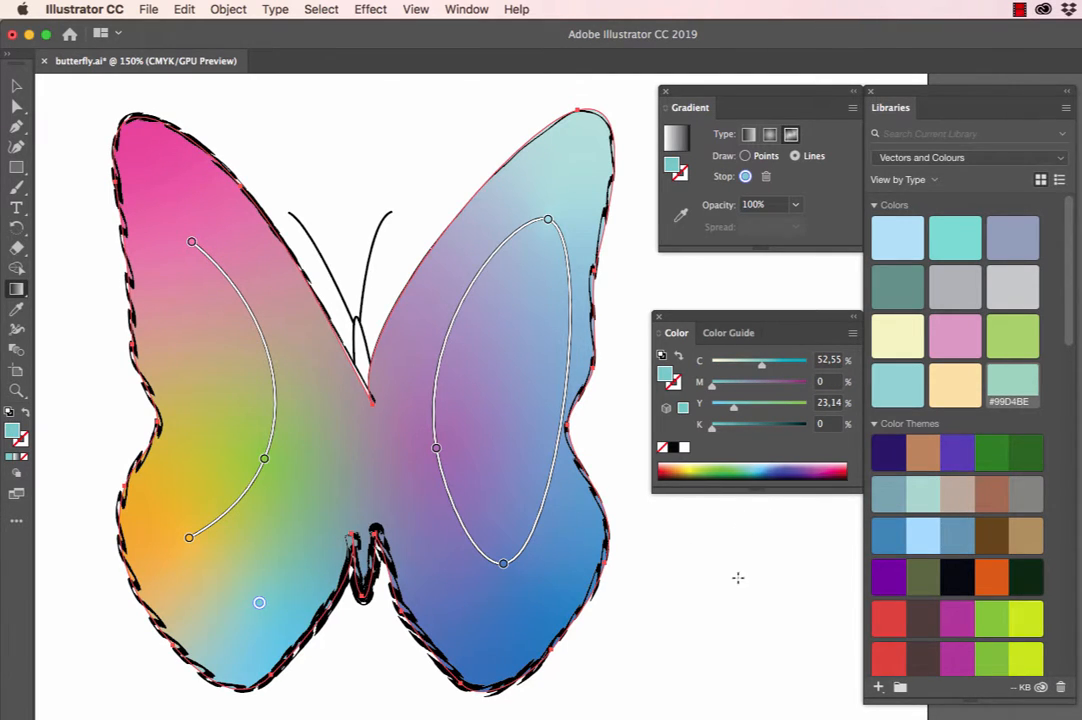
left_click_drag(260, 602, 521, 631)
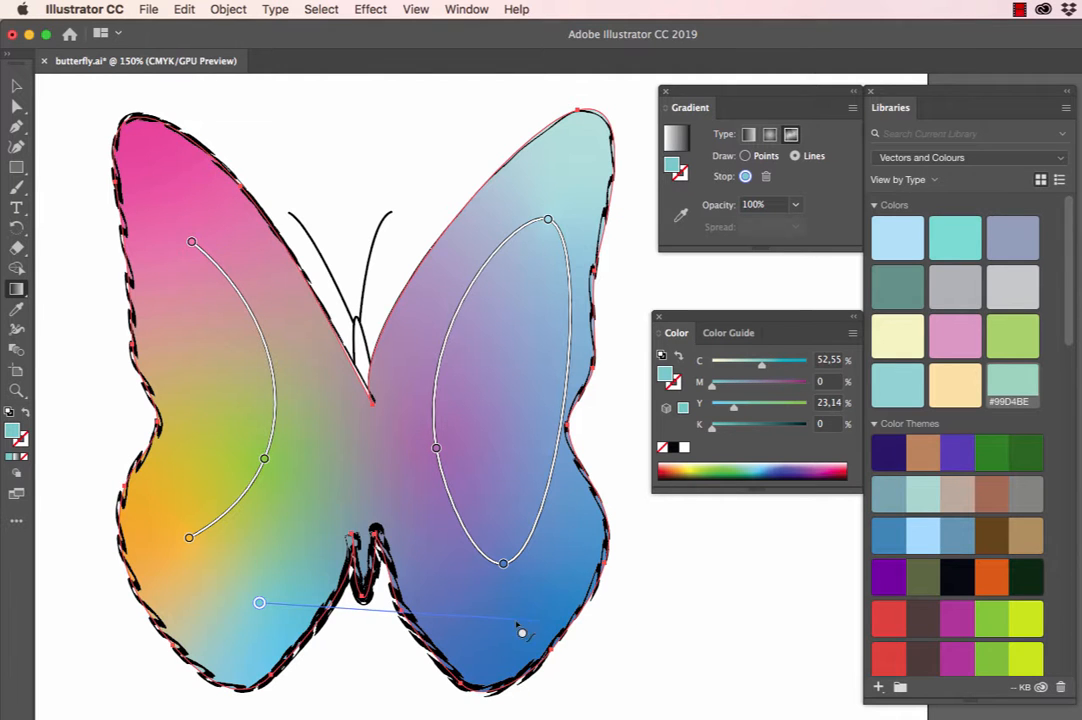